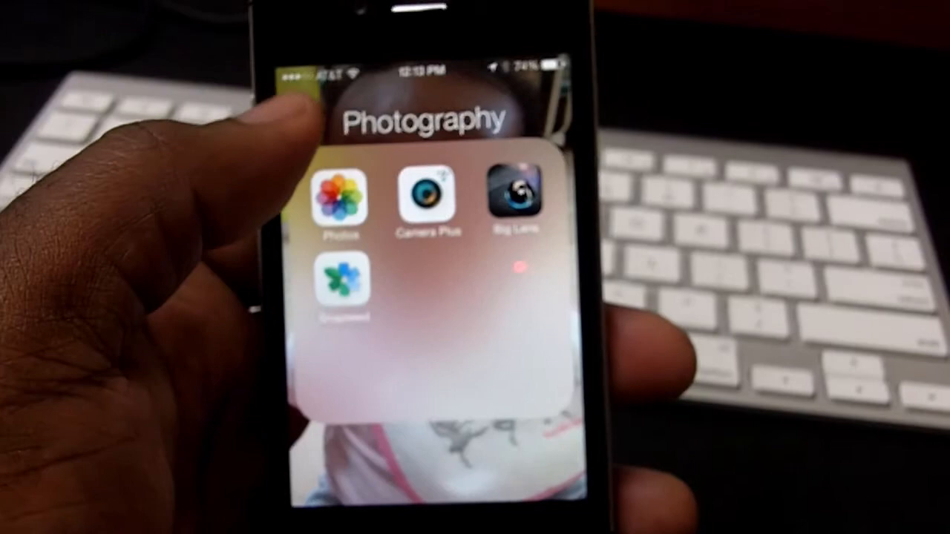
Step: Launch Photos from the iPhone's Photography folder
{"action": "left_click", "coordinate": [338, 205]}
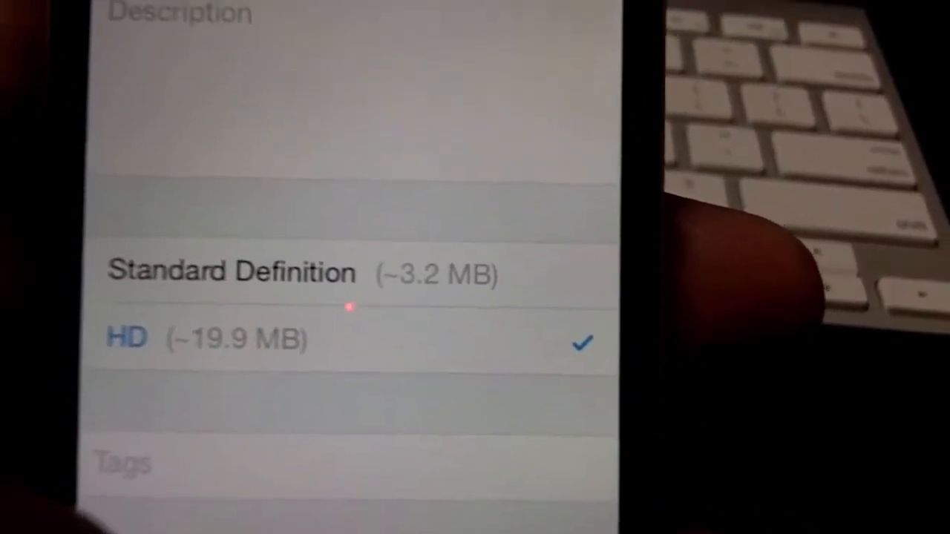
Step: Scroll the YouTube share form past Description to reach the HD (~19.9 MB) option
{"action": "scroll", "scroll_direction": "down", "scroll_amount": 3}
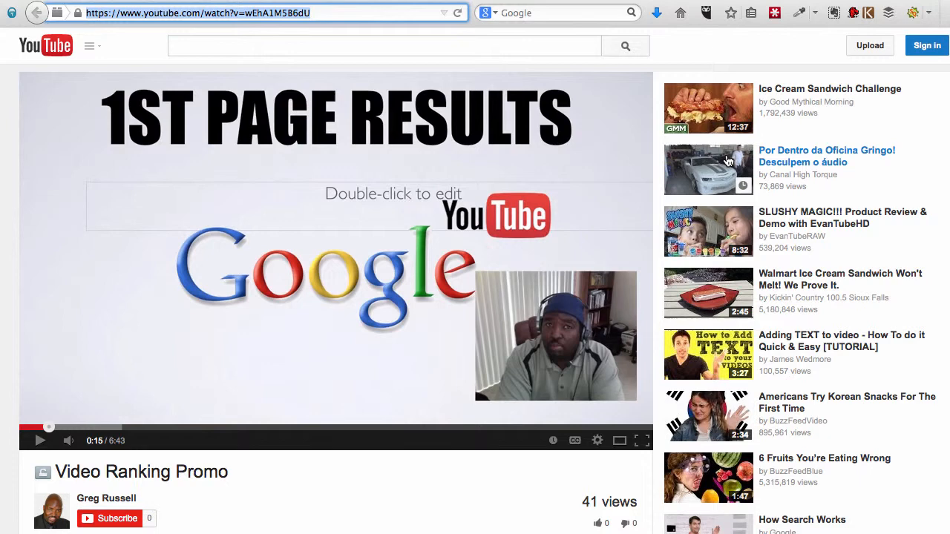
{"action": "mouse_move", "coordinate": [505, 173]}
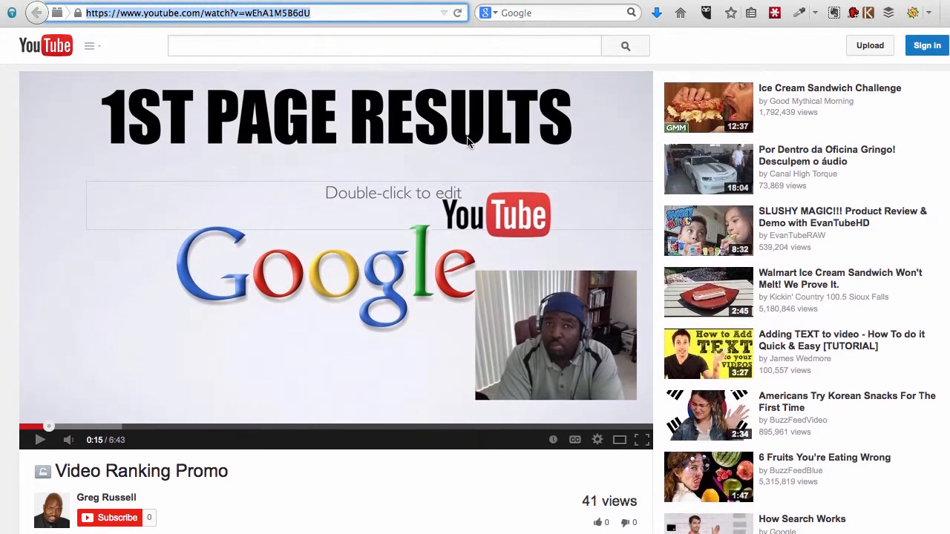
Step: Open the Share section of 'Video Ranking Promo' and select its youtu.be short link
{"action": "left_click", "coordinate": [104, 15]}
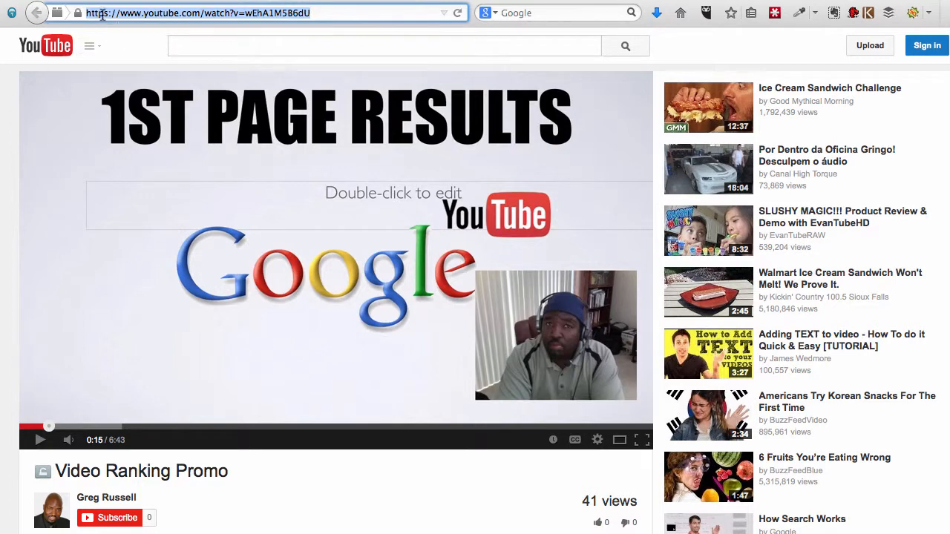
{"action": "scroll", "scroll_direction": "down", "scroll_amount": 3}
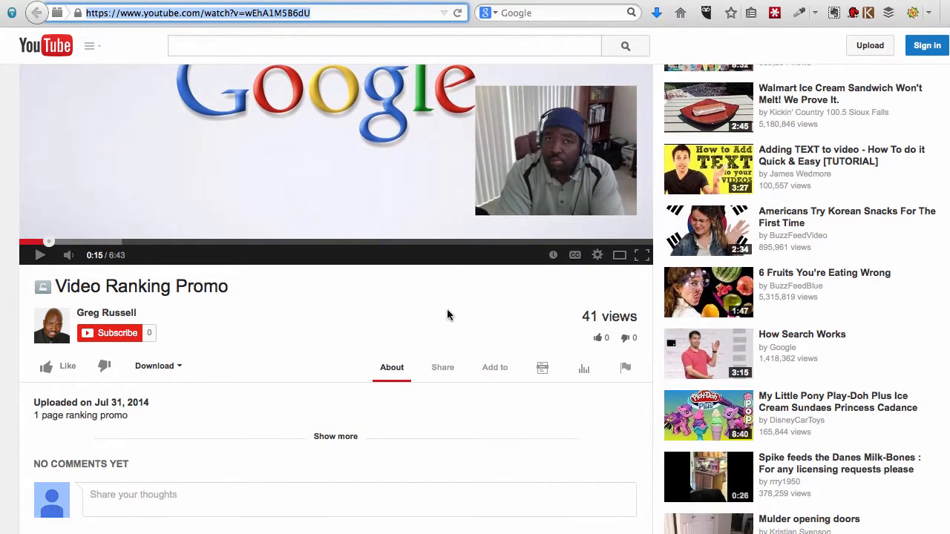
{"action": "left_click", "coordinate": [442, 368]}
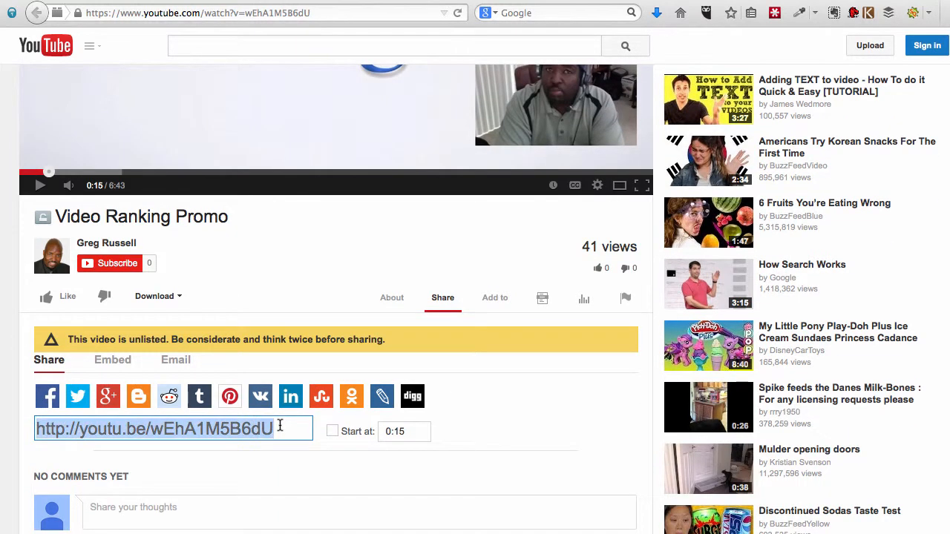
{"action": "left_click", "coordinate": [295, 456]}
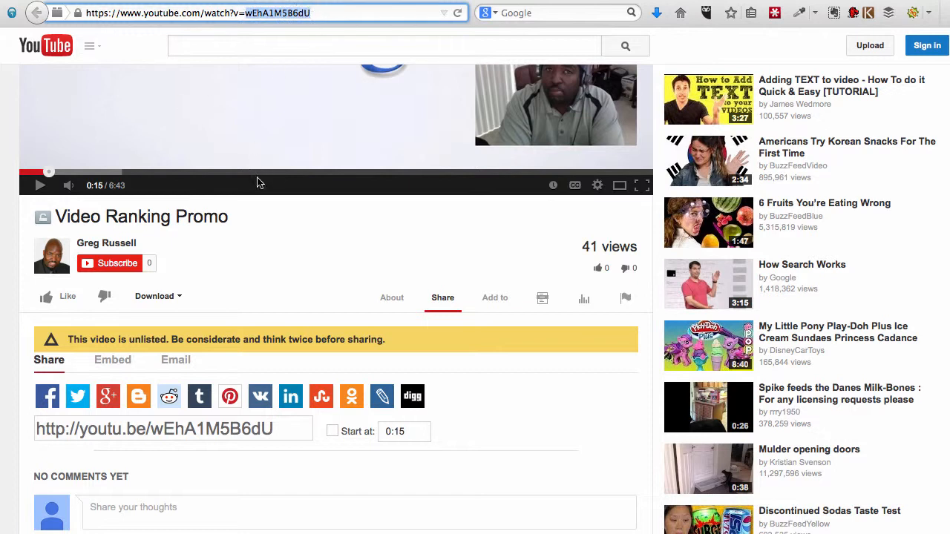
{"action": "mouse_move", "coordinate": [378, 250]}
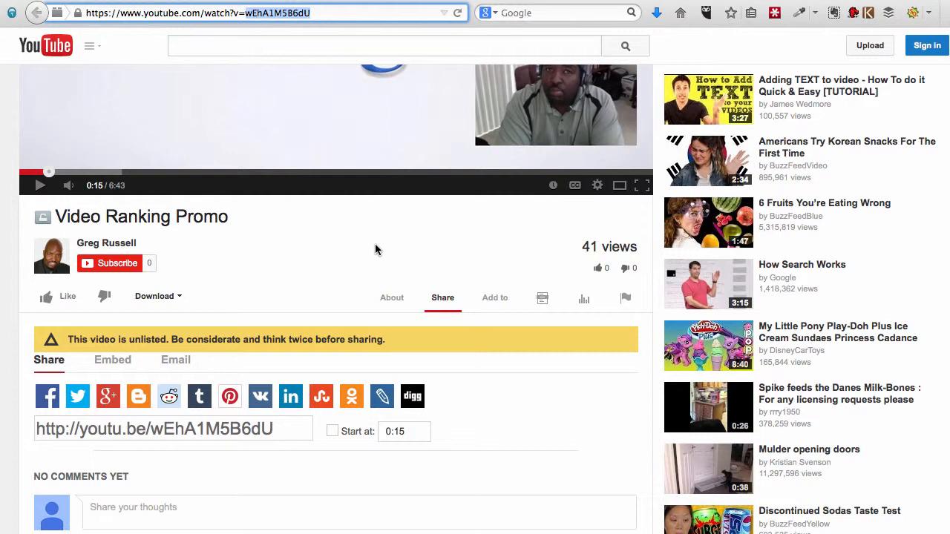
Step: Edit the 'Video Ranking Promo' watch URL to remove extra characters and reload
{"action": "scroll", "scroll_direction": "down", "scroll_amount": 3}
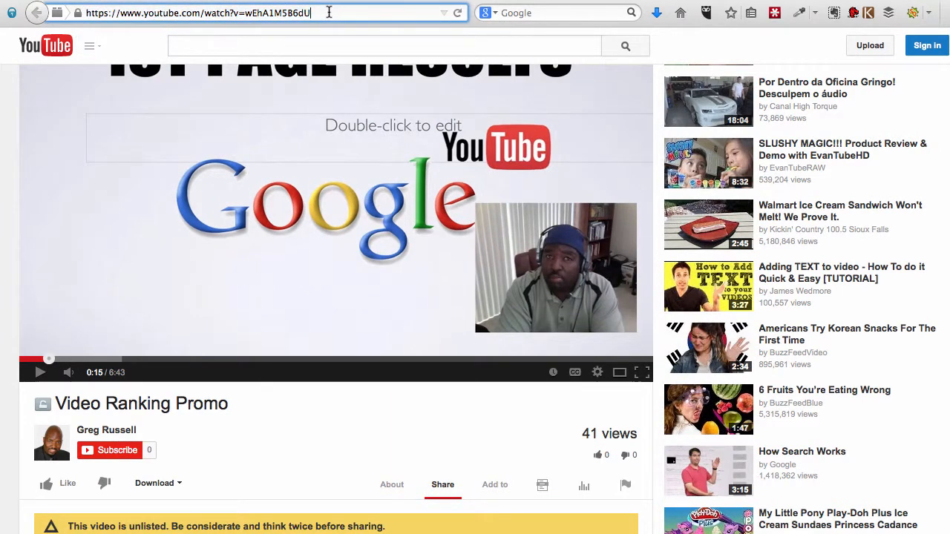
{"action": "type", "text": "&fkfkfkfkfk"}
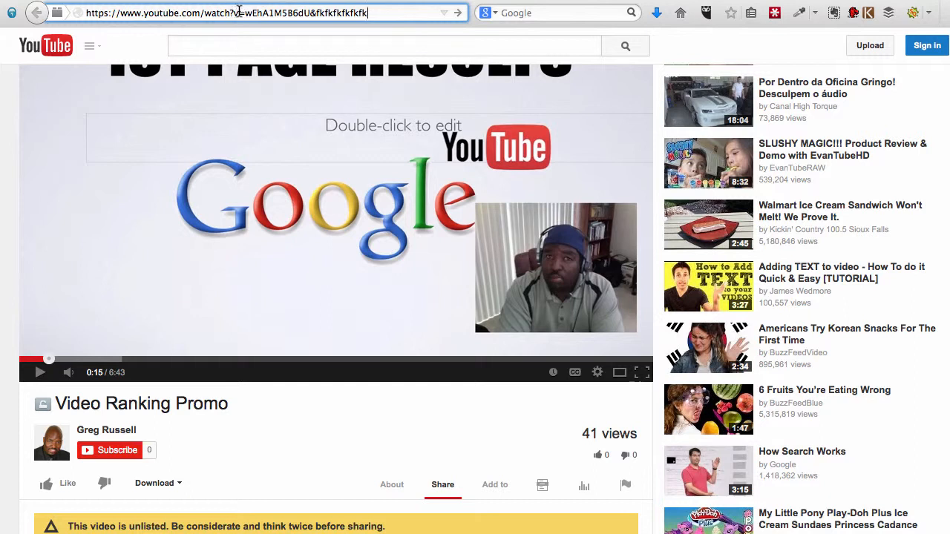
{"action": "double_click", "coordinate": [270, 13]}
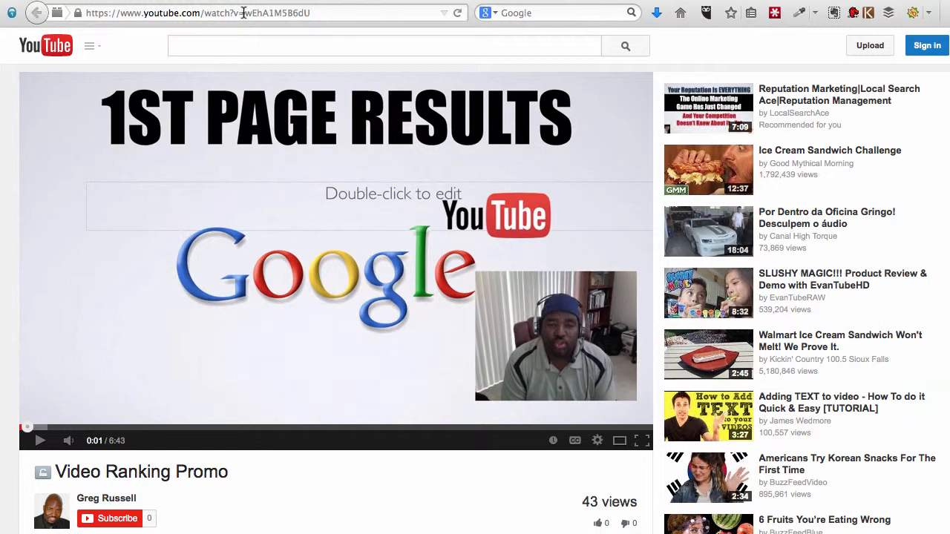
Step: Bring up the video's embed code with the 640 × 360 size selected
{"action": "left_click", "coordinate": [260, 13]}
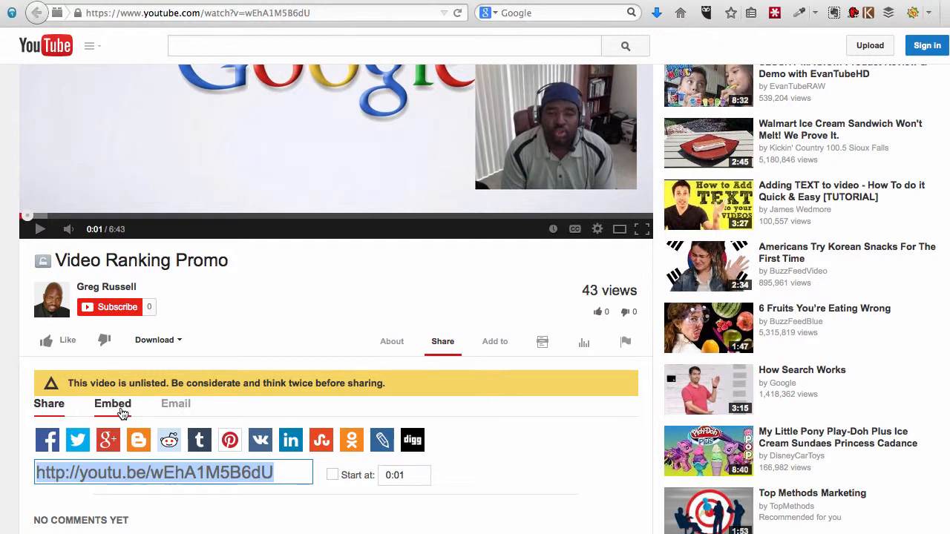
{"action": "left_click", "coordinate": [112, 404]}
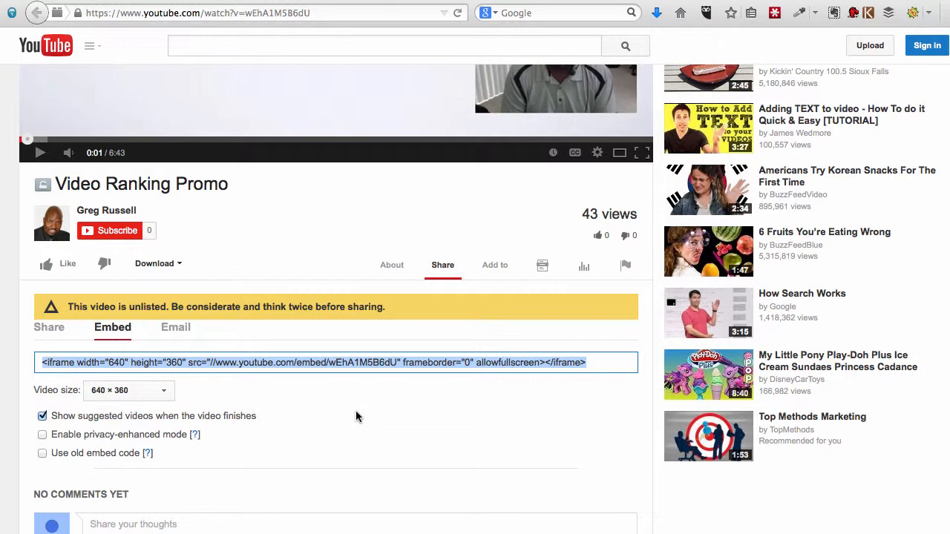
{"action": "left_click", "coordinate": [128, 390]}
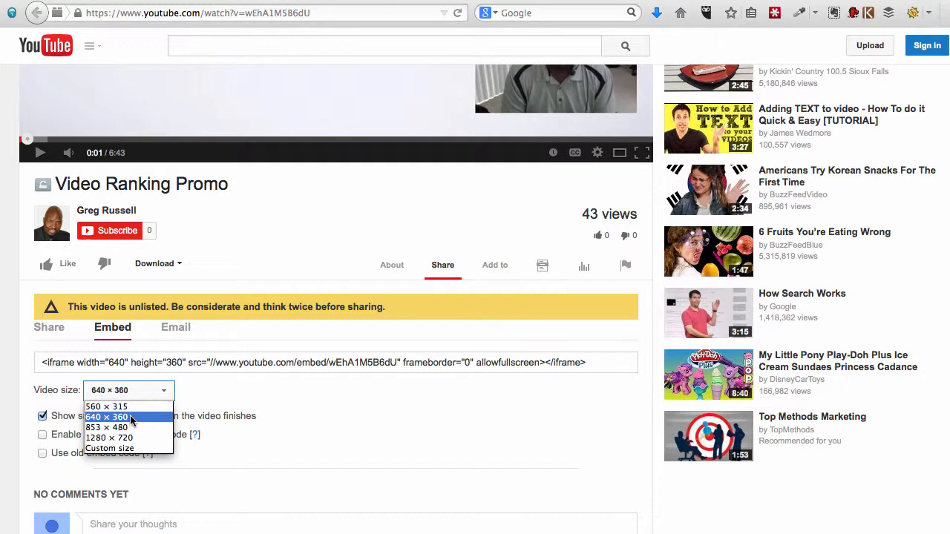
{"action": "left_click", "coordinate": [116, 417]}
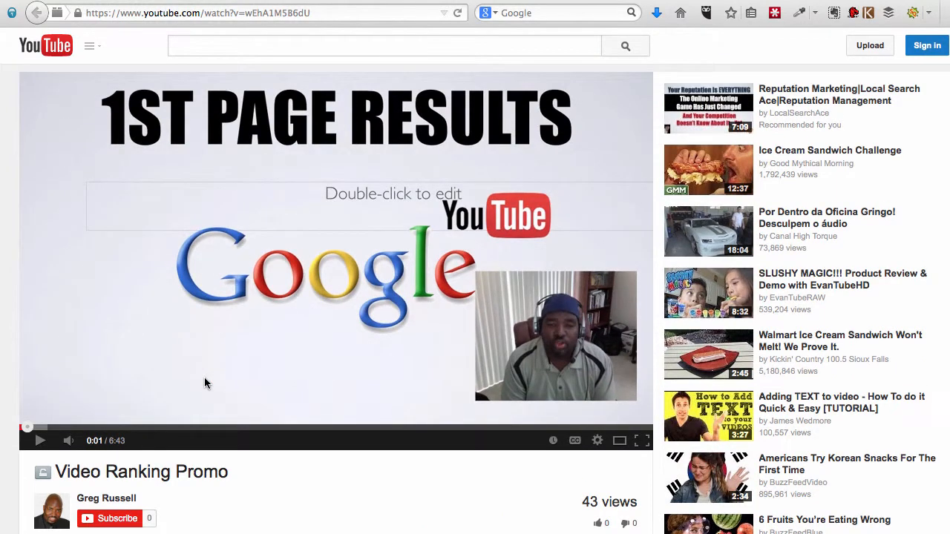
{"action": "mouse_move", "coordinate": [630, 95]}
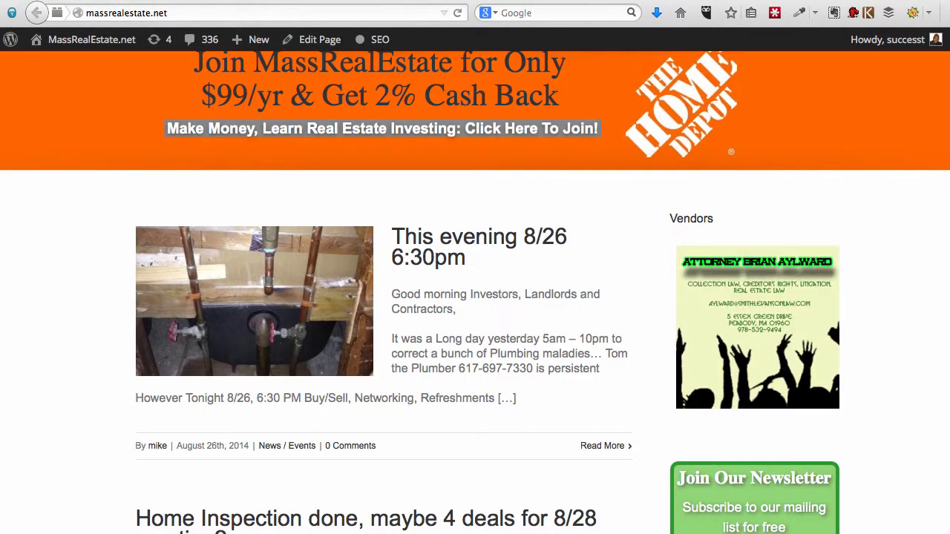
{"action": "mouse_move", "coordinate": [794, 63]}
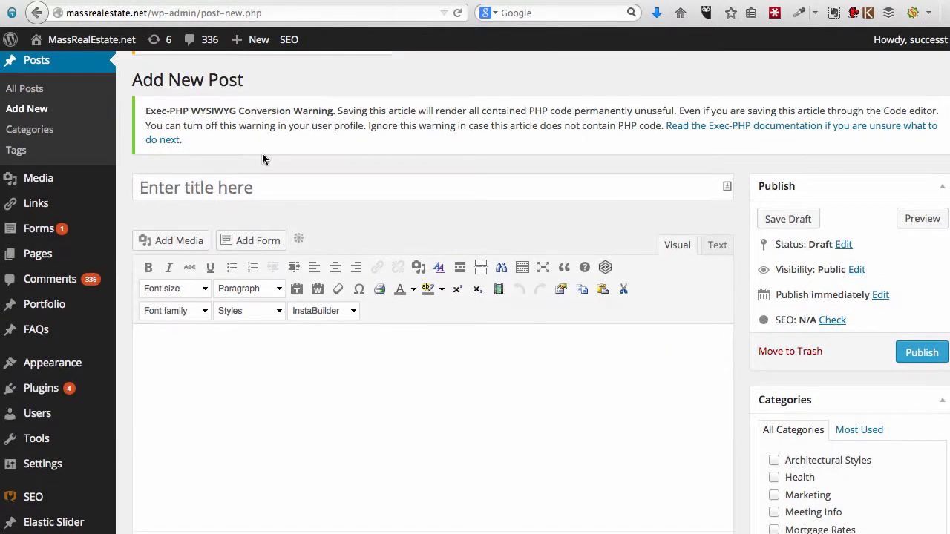
{"action": "mouse_move", "coordinate": [106, 154]}
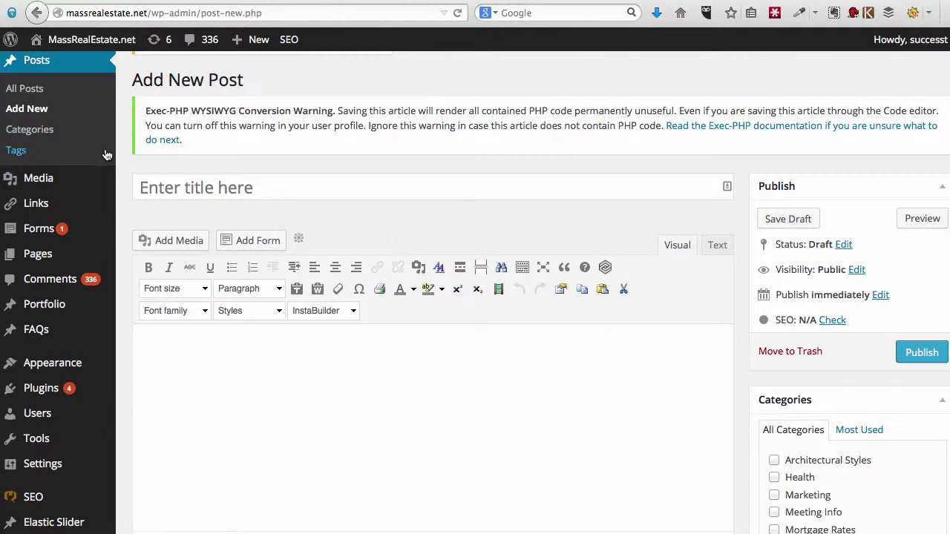
Step: Scroll down to the editor of the blank MassRealEstate.net Add New Post page
{"action": "scroll", "scroll_direction": "down", "scroll_amount": 3}
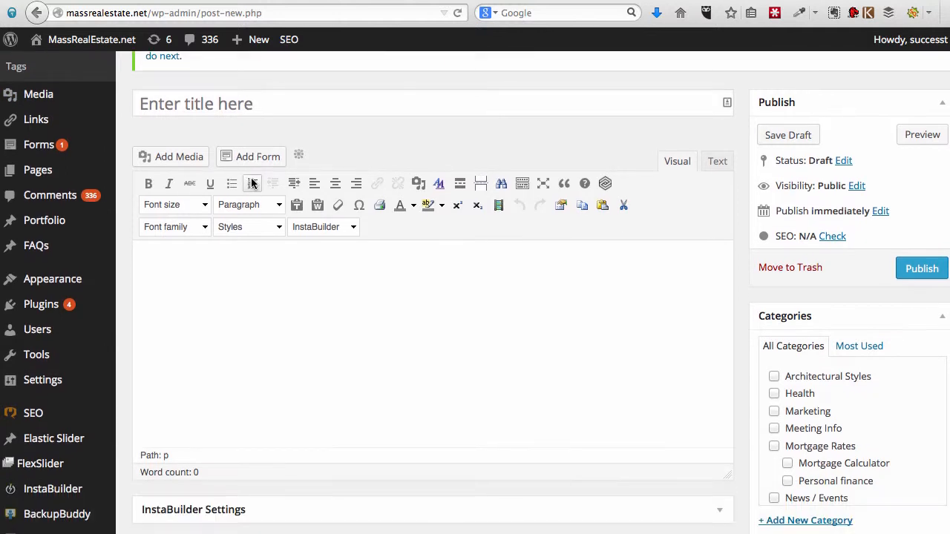
{"action": "scroll", "scroll_direction": "down", "scroll_amount": 3}
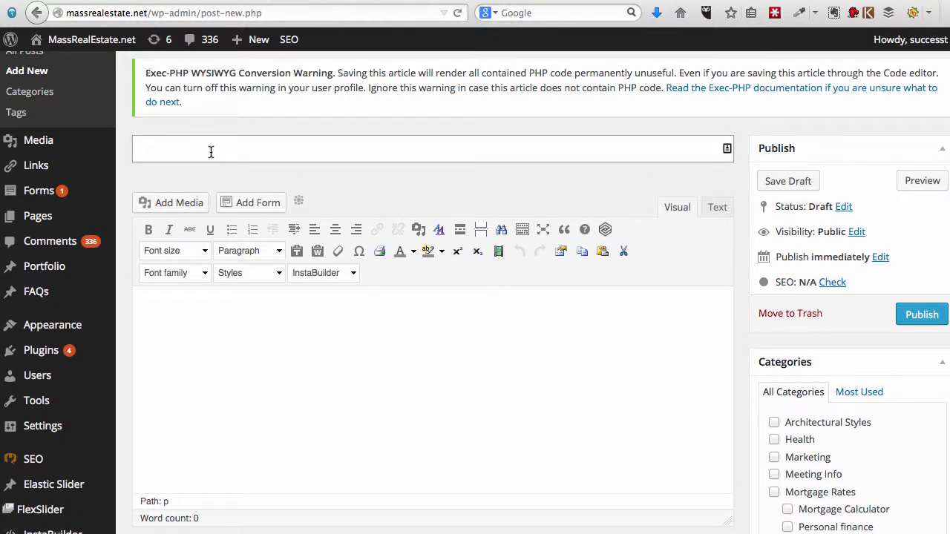
Step: Type the title 'Video Test Greg', fixing typos, then move into the post body
{"action": "type", "text": "Video Test Embed"}
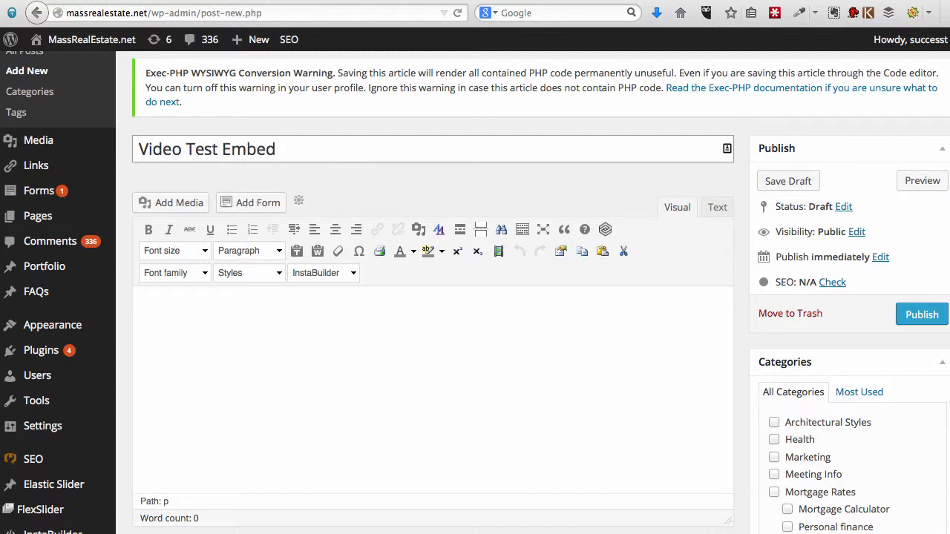
{"action": "key", "text": "BackSpace"}
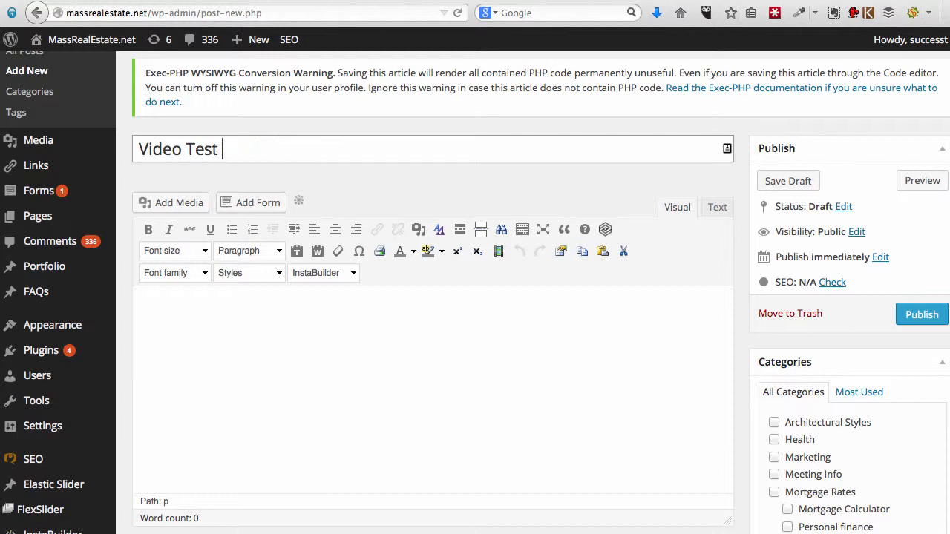
{"action": "type", "text": "Gre"}
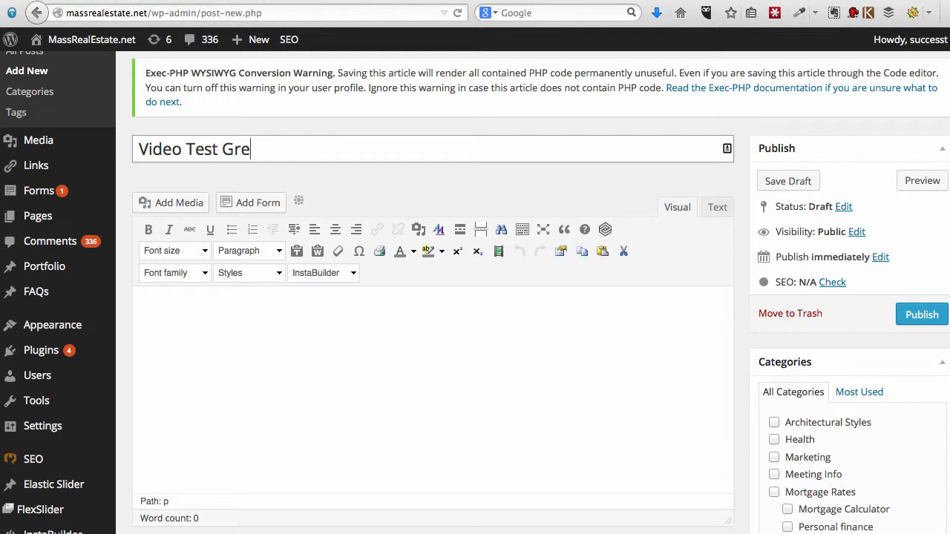
{"action": "type", "text": "g"}
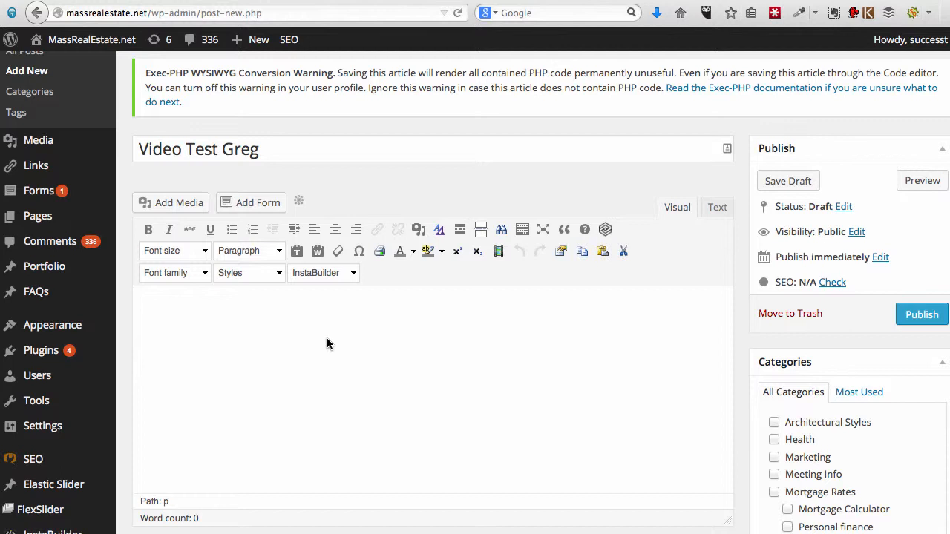
{"action": "left_click", "coordinate": [335, 327]}
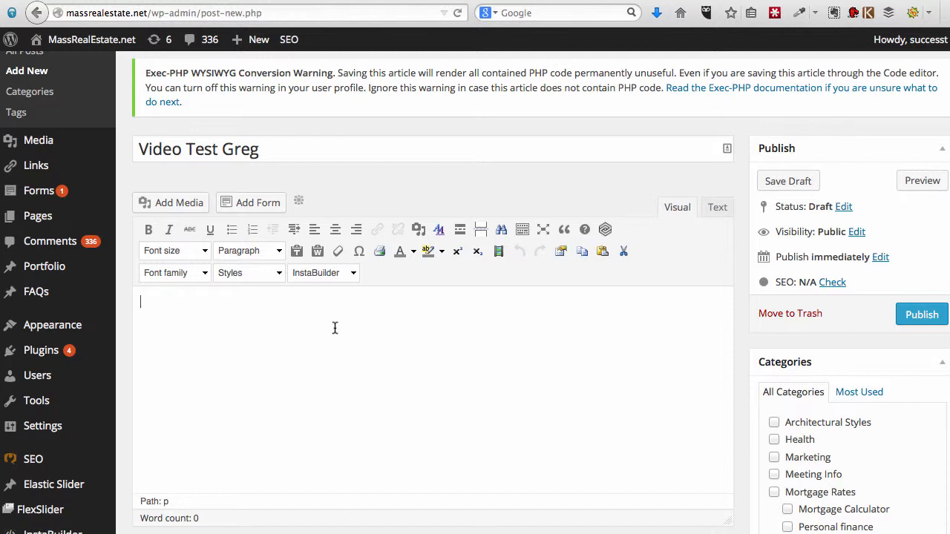
Step: Grab the YouTube video's web address and return to the editor
{"action": "left_click", "coordinate": [789, 180]}
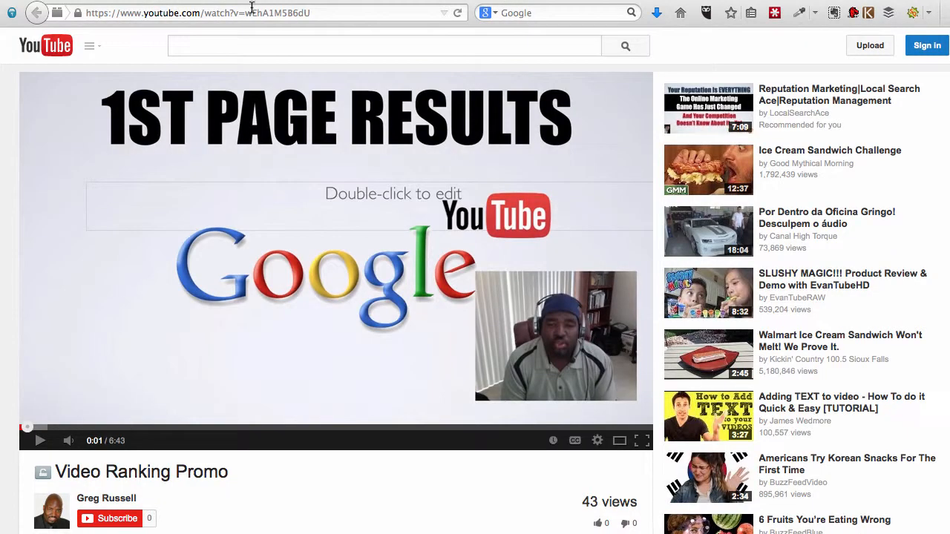
{"action": "double_click", "coordinate": [271, 13]}
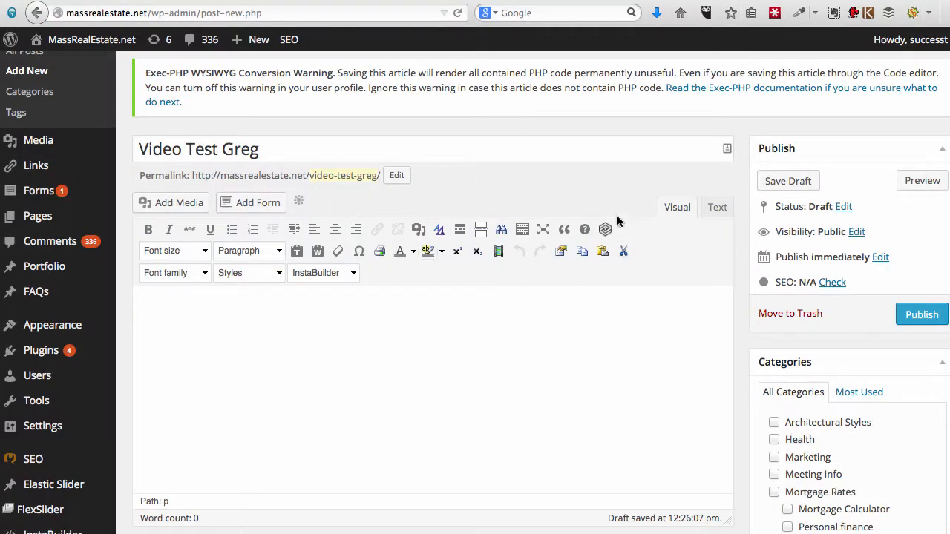
{"action": "mouse_move", "coordinate": [605, 229]}
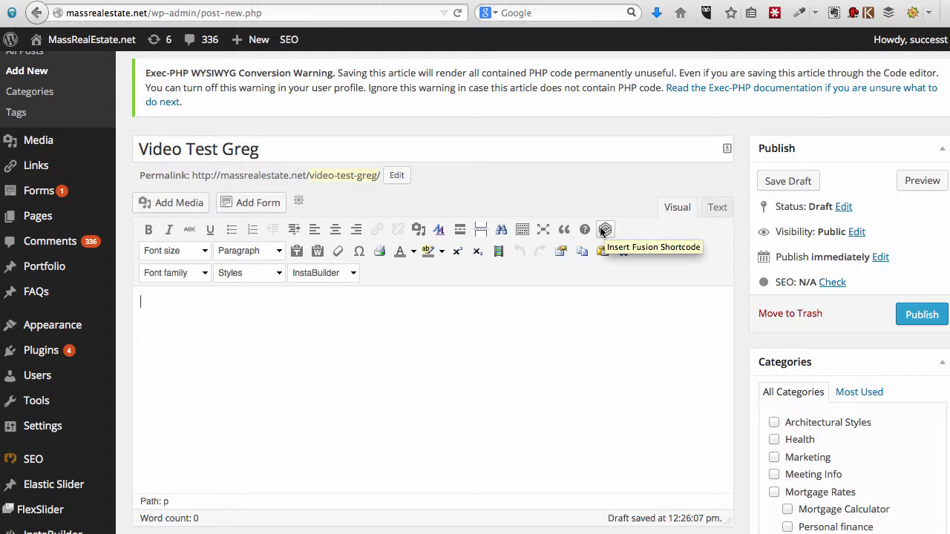
{"action": "left_click", "coordinate": [604, 229]}
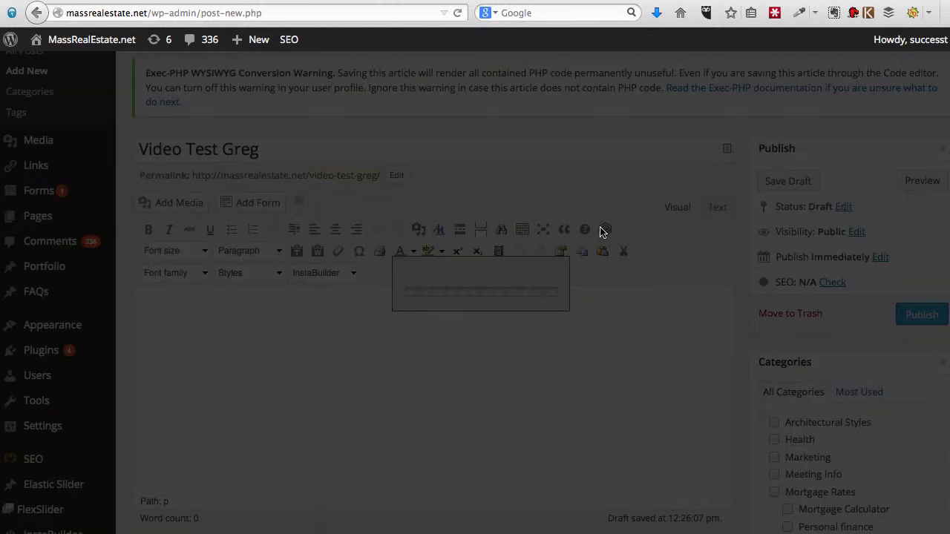
Step: Insert a Fusion YouTube shortcode with ID wEhA1MgB6dU, width 640 and height 360
{"action": "left_click", "coordinate": [601, 139]}
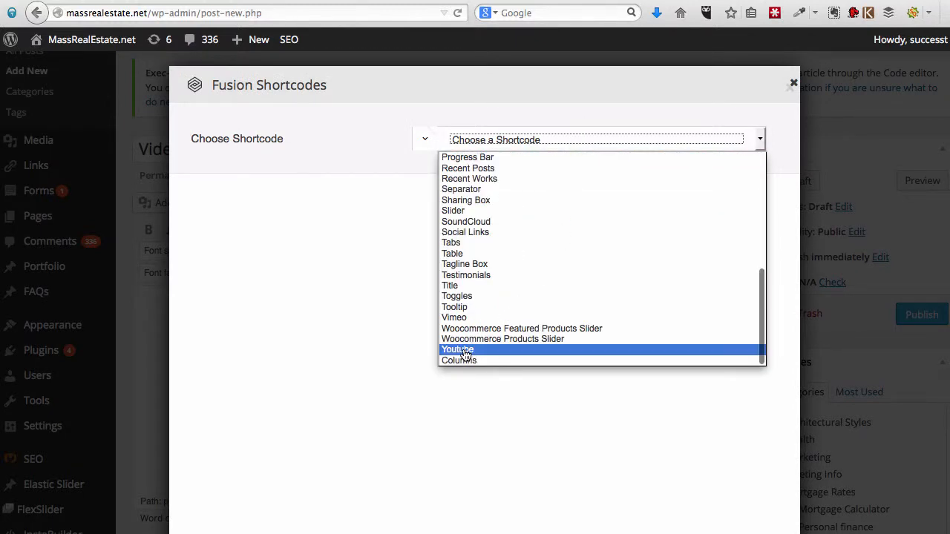
{"action": "left_click", "coordinate": [457, 350]}
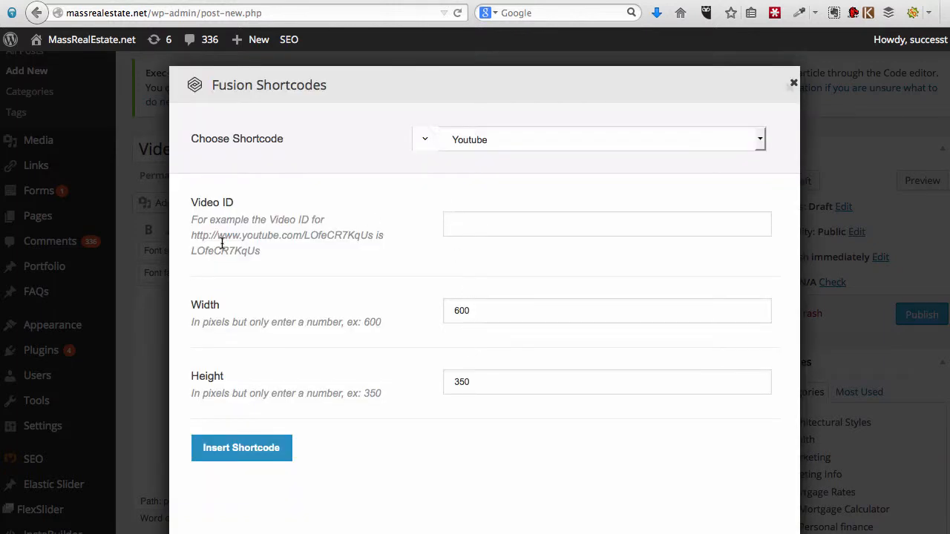
{"action": "mouse_move", "coordinate": [231, 246]}
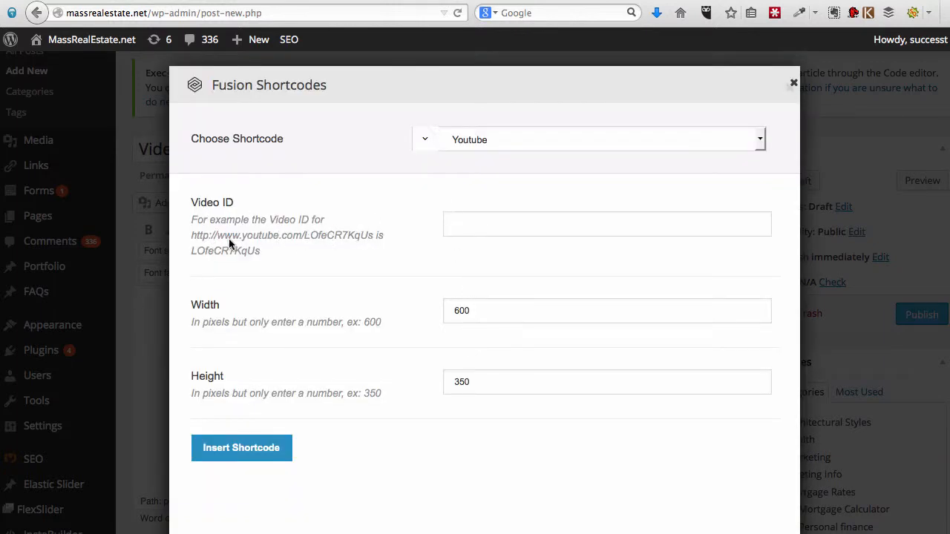
{"action": "type", "text": "wEhA1MgB6dU"}
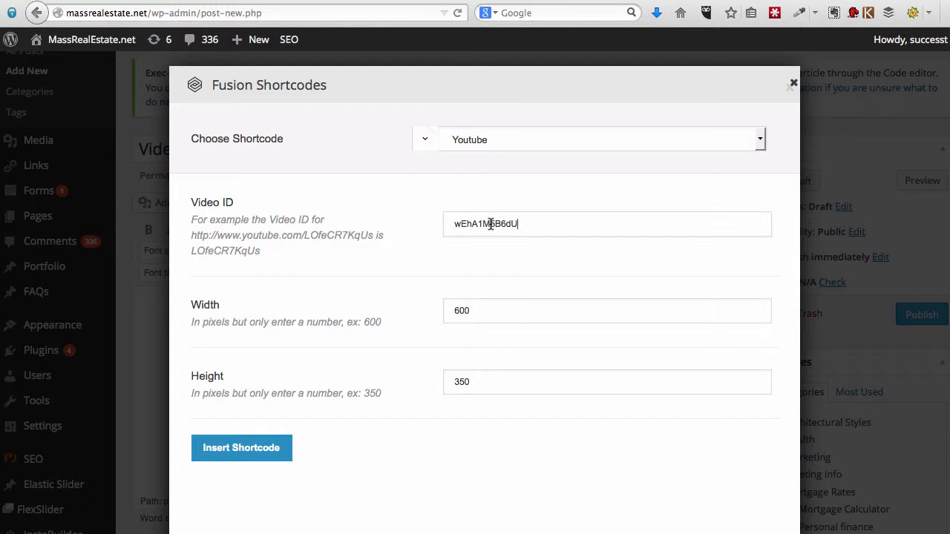
{"action": "left_click", "coordinate": [461, 311]}
{"action": "type", "text": "640"}
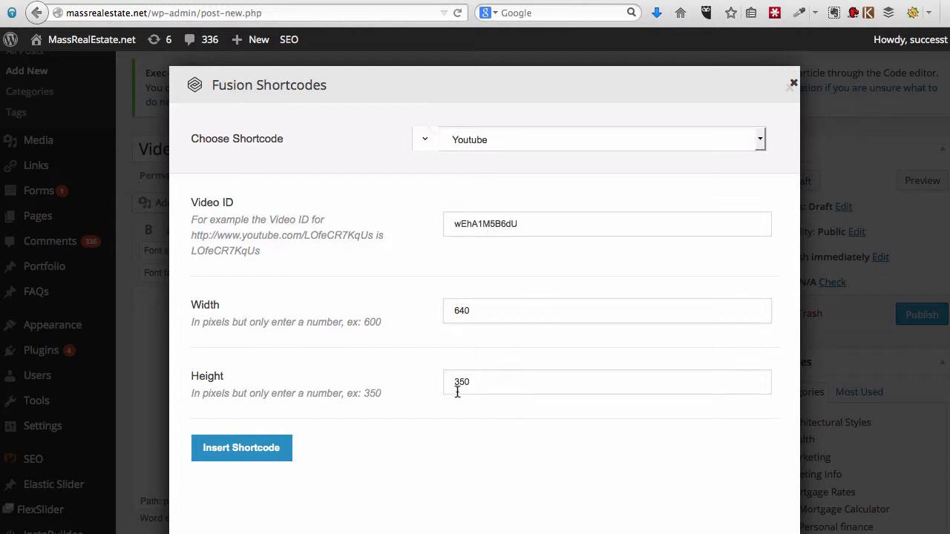
{"action": "type", "text": "360"}
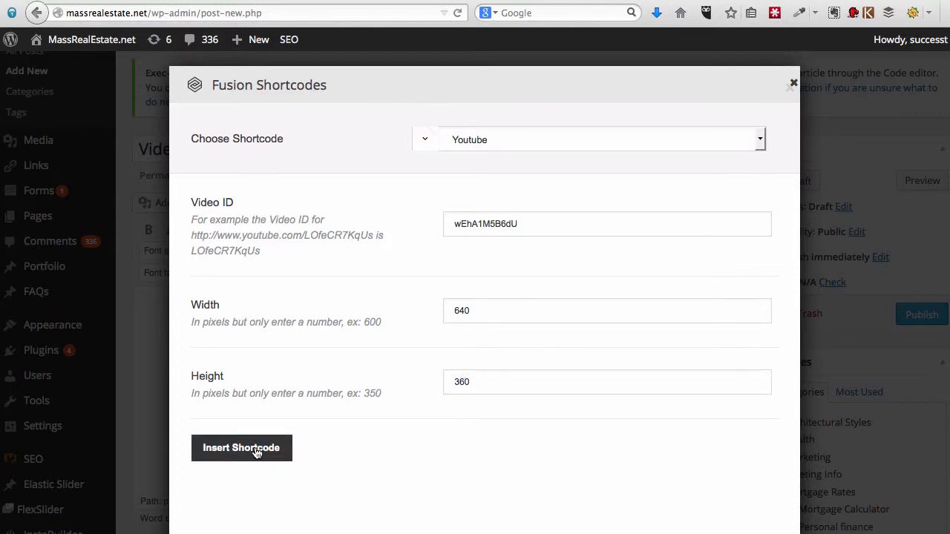
{"action": "left_click", "coordinate": [241, 449]}
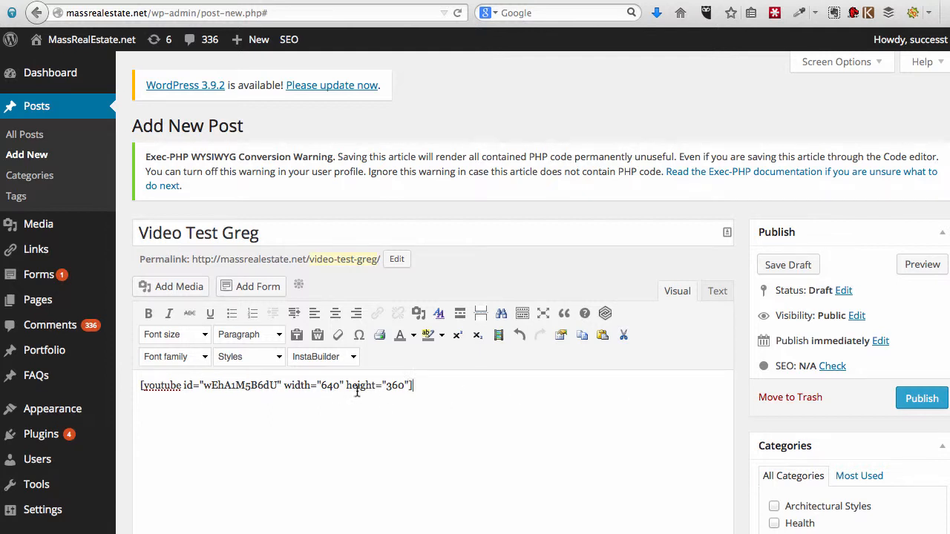
{"action": "mouse_move", "coordinate": [424, 391]}
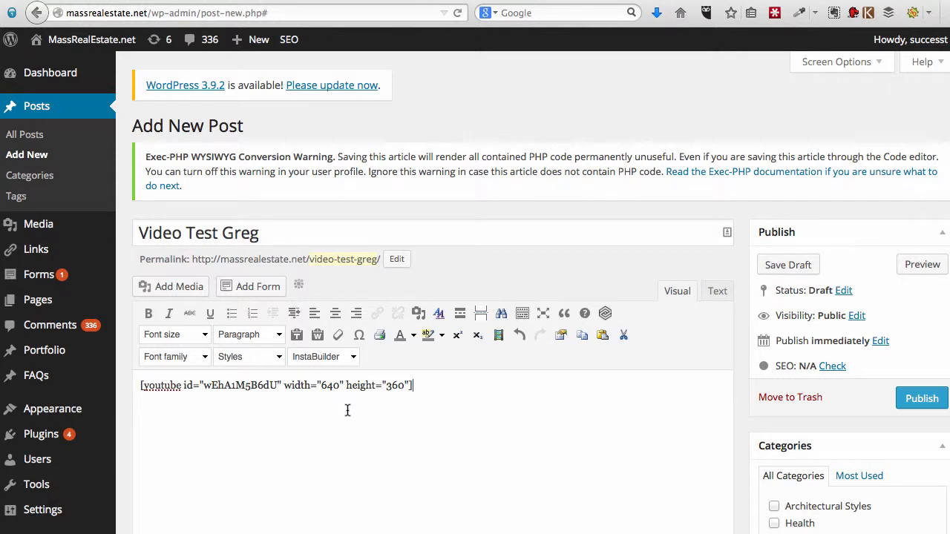
{"action": "mouse_move", "coordinate": [836, 408]}
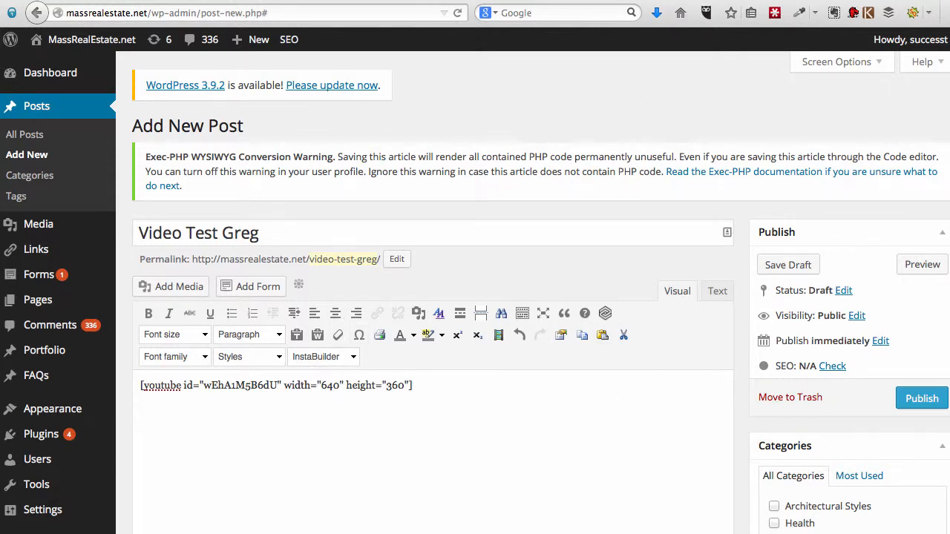
Step: Publish 'Video Test Greg' from the Publish box
{"action": "left_click", "coordinate": [921, 397]}
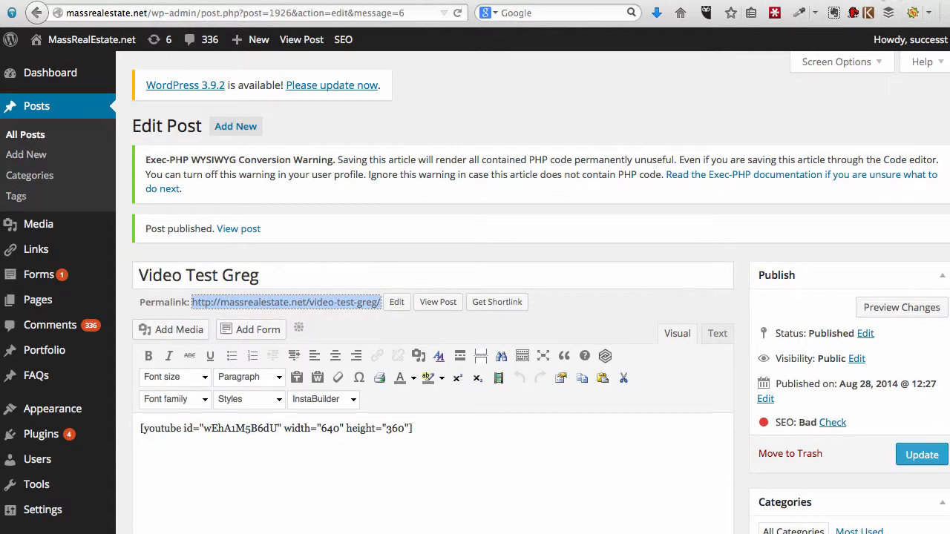
Step: Open the published post and scroll to confirm the embedded YouTube video appears
{"action": "left_click", "coordinate": [438, 301]}
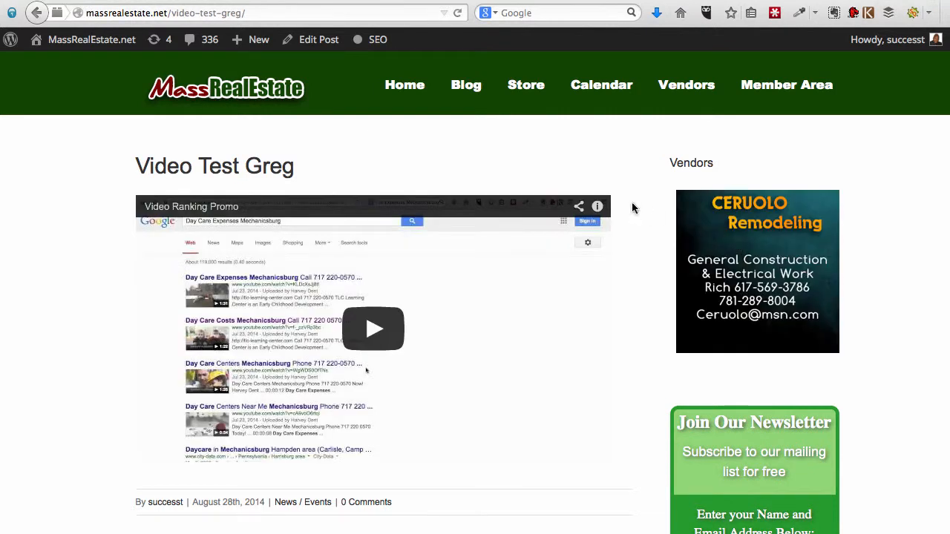
{"action": "scroll", "scroll_direction": "down", "scroll_amount": 3}
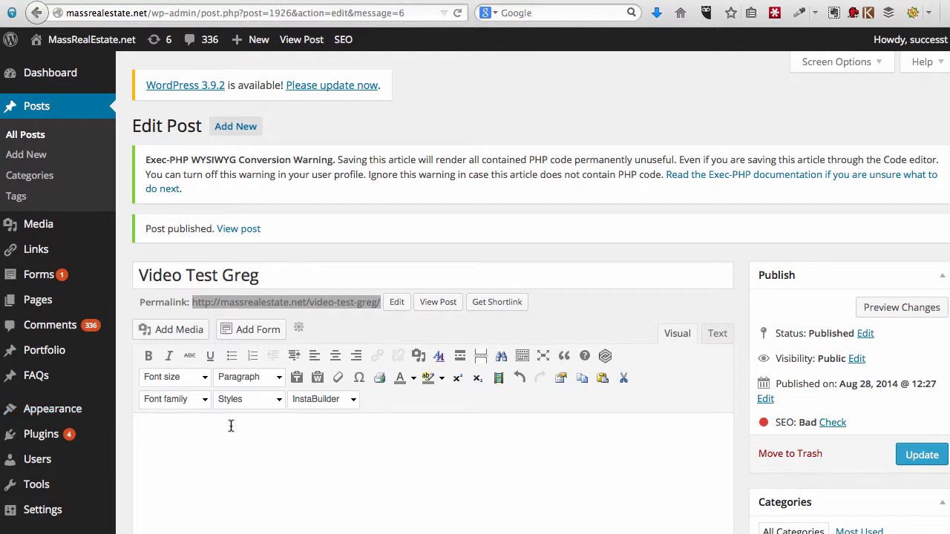
Step: Type a placeholder line of X characters into the empty post body
{"action": "scroll", "scroll_direction": "down", "scroll_amount": 3}
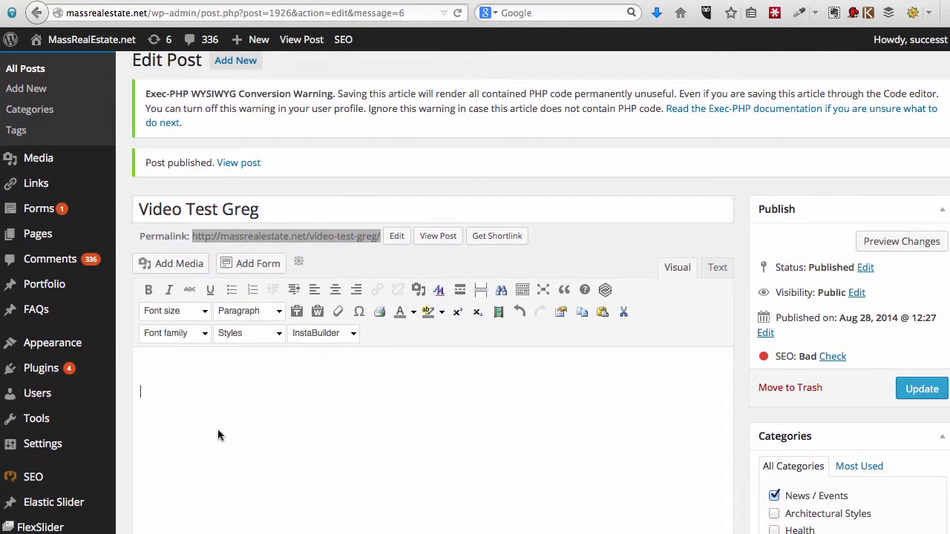
{"action": "type", "text": "X"}
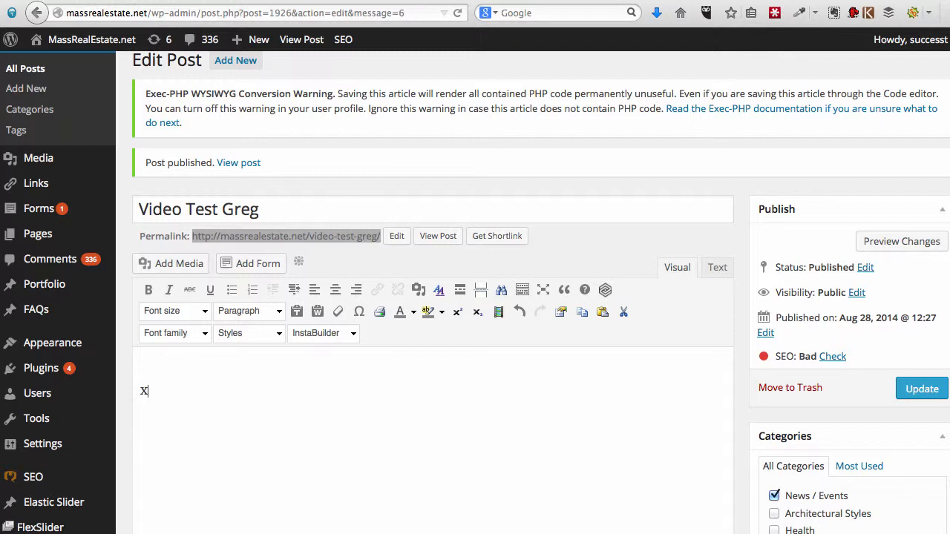
{"action": "type", "text": "XXXXXXXXXXXXXXXXXXXXXXXXXXX"}
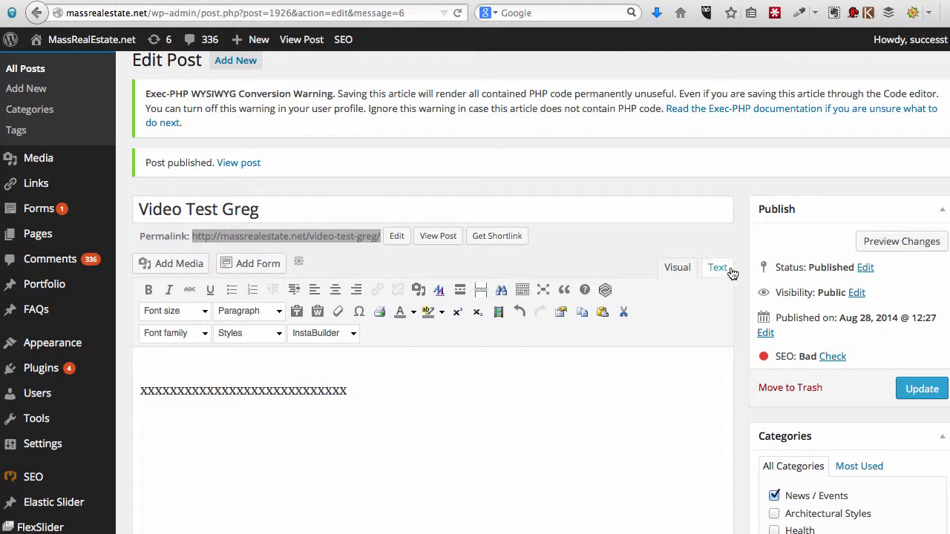
{"action": "mouse_move", "coordinate": [718, 267]}
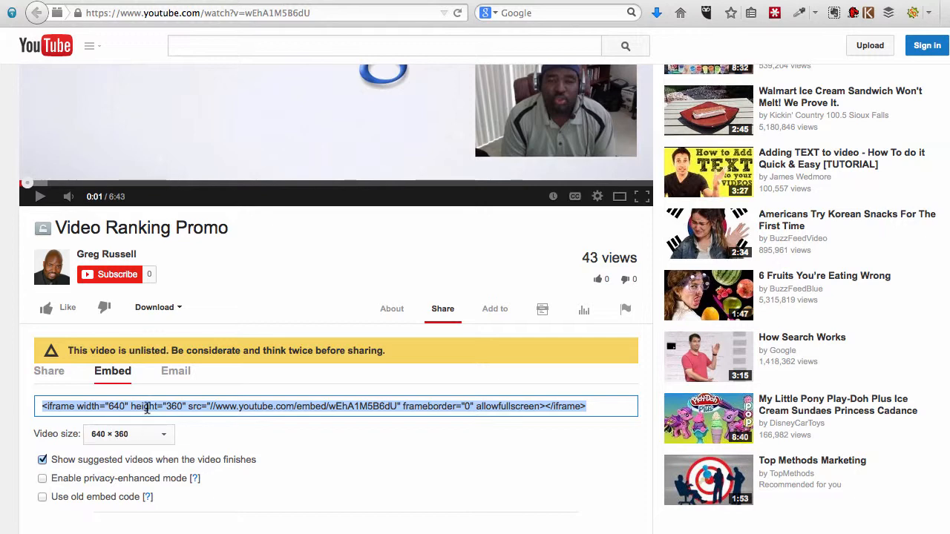
Step: Copy YouTube's 640 × 360 iframe embed code for Video Ranking Promo
{"action": "right_click", "coordinate": [148, 407]}
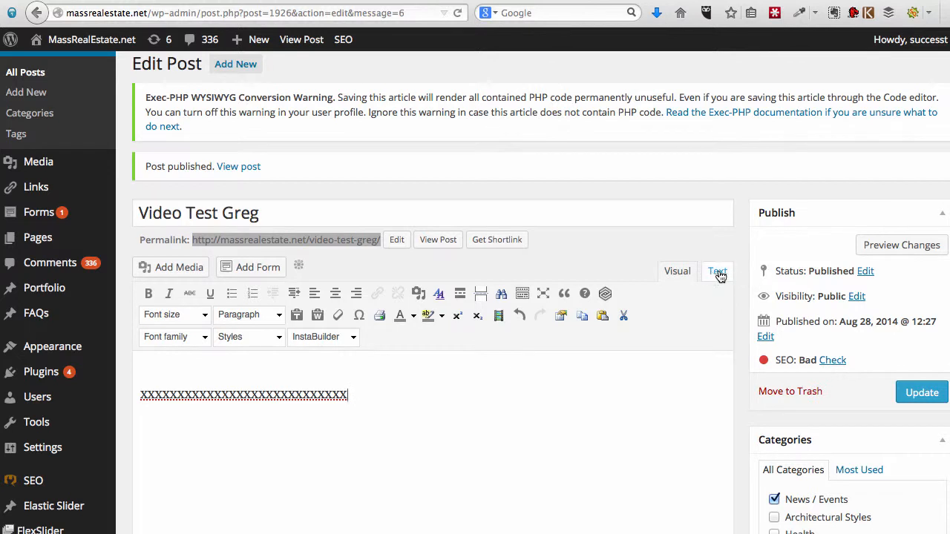
Step: Replace the X placeholder with the iframe embed code in the Text view and update the post
{"action": "left_click", "coordinate": [717, 271]}
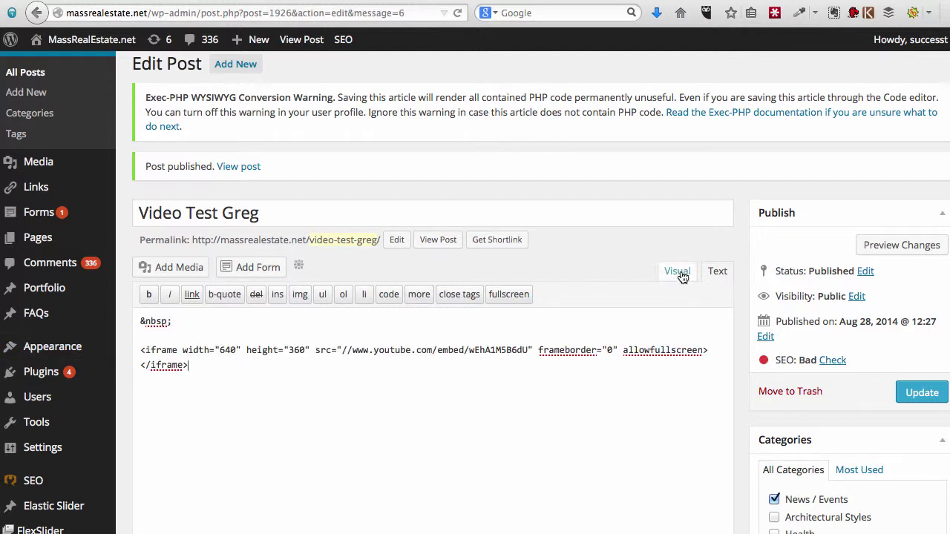
{"action": "left_click", "coordinate": [677, 271]}
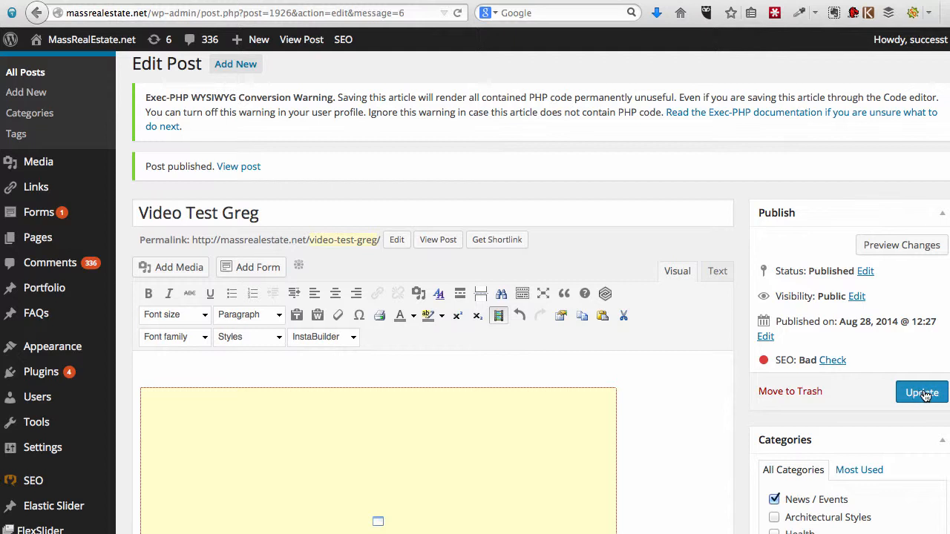
{"action": "mouse_move", "coordinate": [734, 176]}
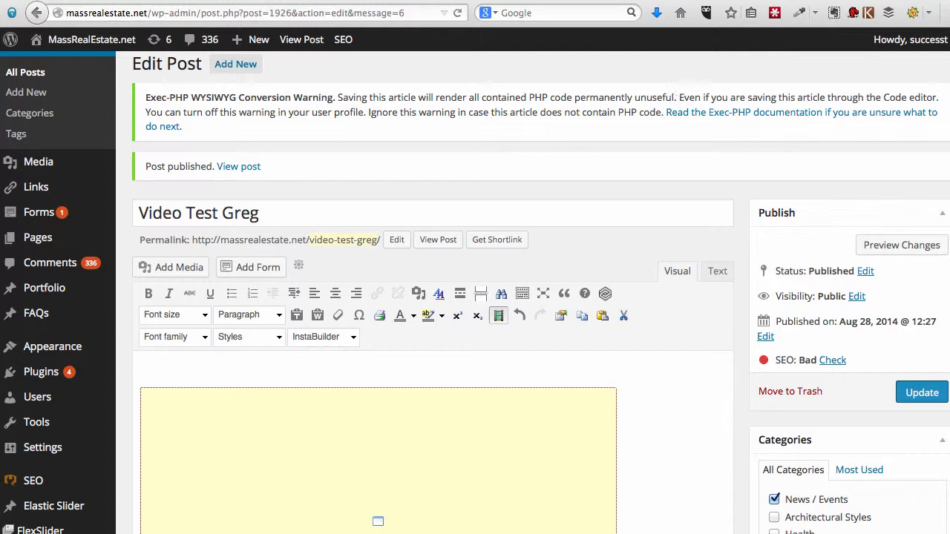
{"action": "left_click", "coordinate": [922, 392]}
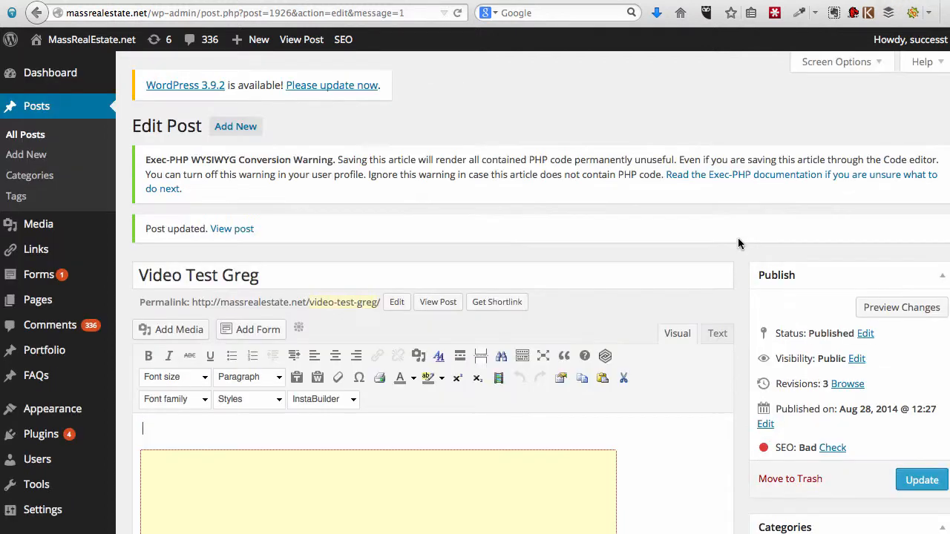
{"action": "mouse_move", "coordinate": [477, 378]}
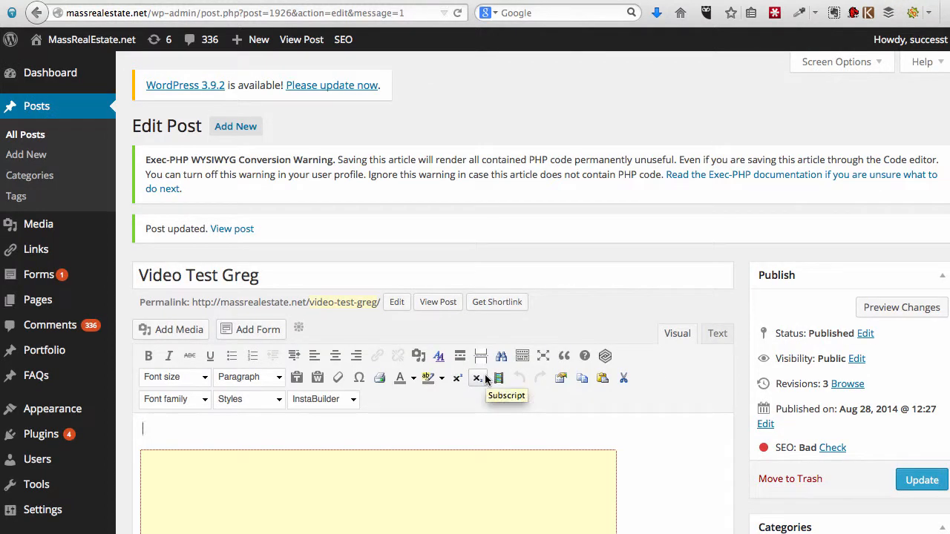
Step: Add 'This is the second version!' above the video embed and view the live post
{"action": "type", "text": "This is the s"}
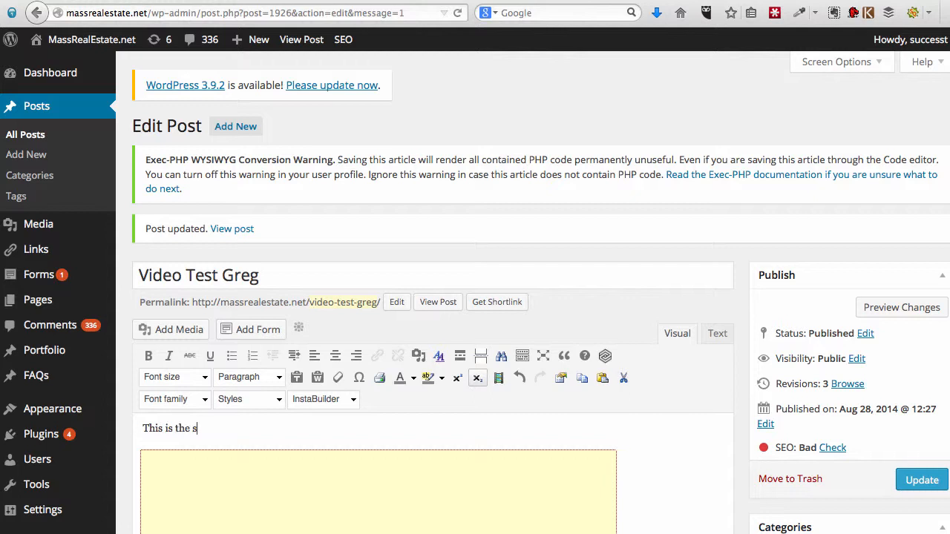
{"action": "type", "text": "econd"}
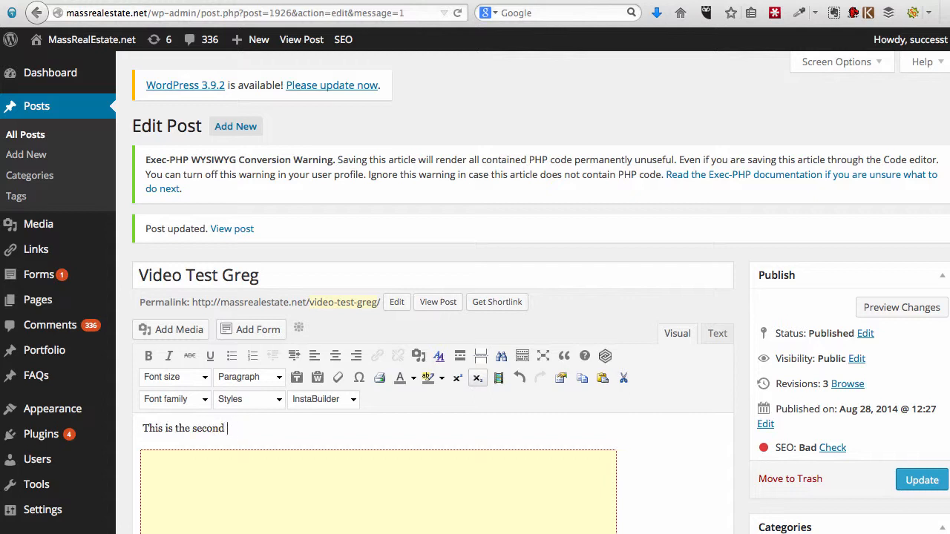
{"action": "type", "text": "version!"}
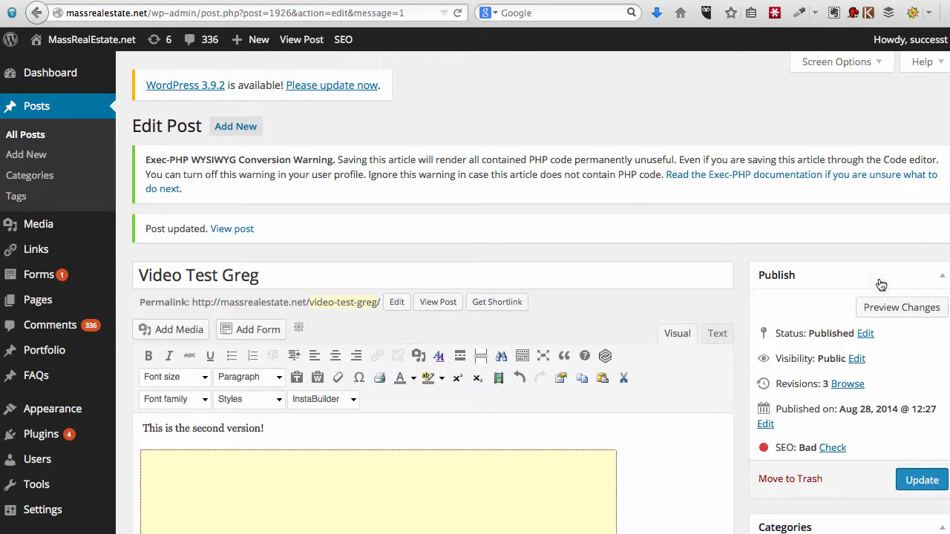
{"action": "left_click", "coordinate": [437, 301]}
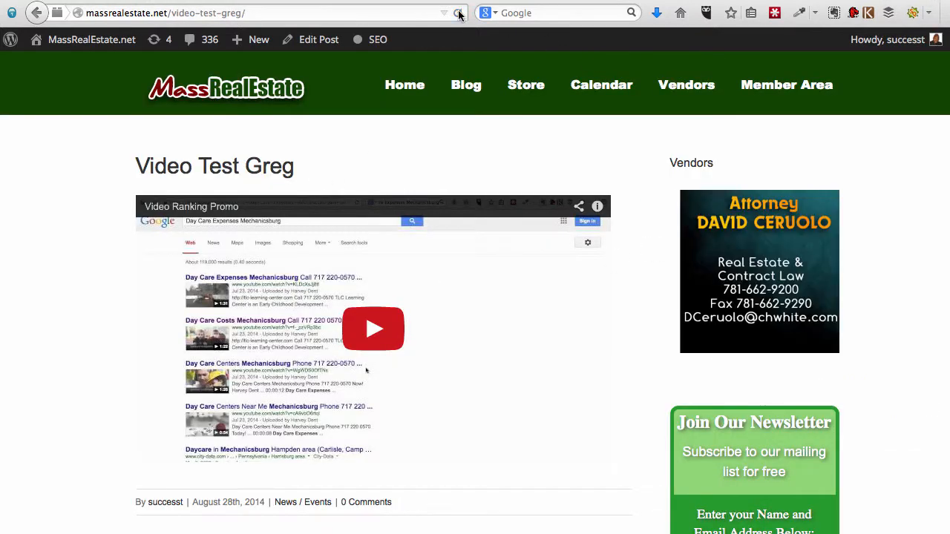
Step: Reload the live post page to show the new line above the video
{"action": "left_click", "coordinate": [371, 329]}
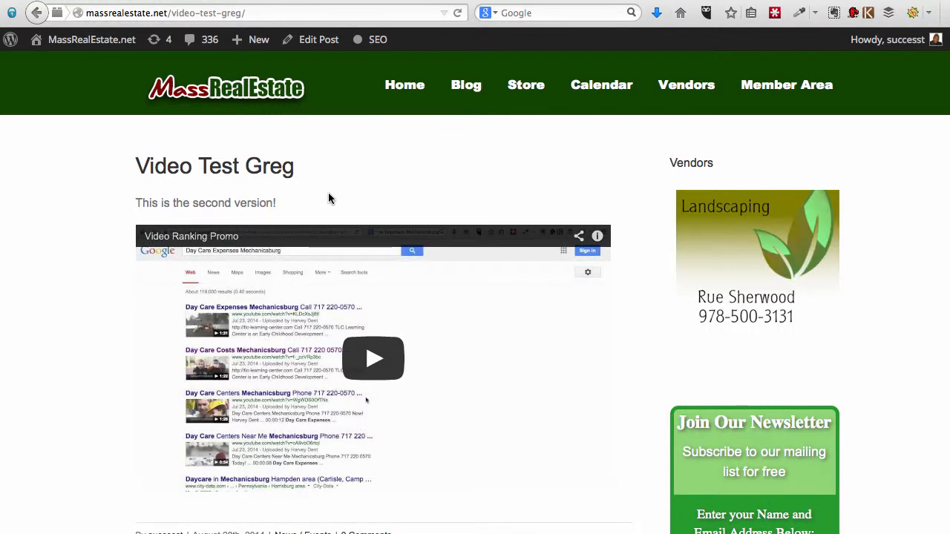
{"action": "mouse_move", "coordinate": [386, 209]}
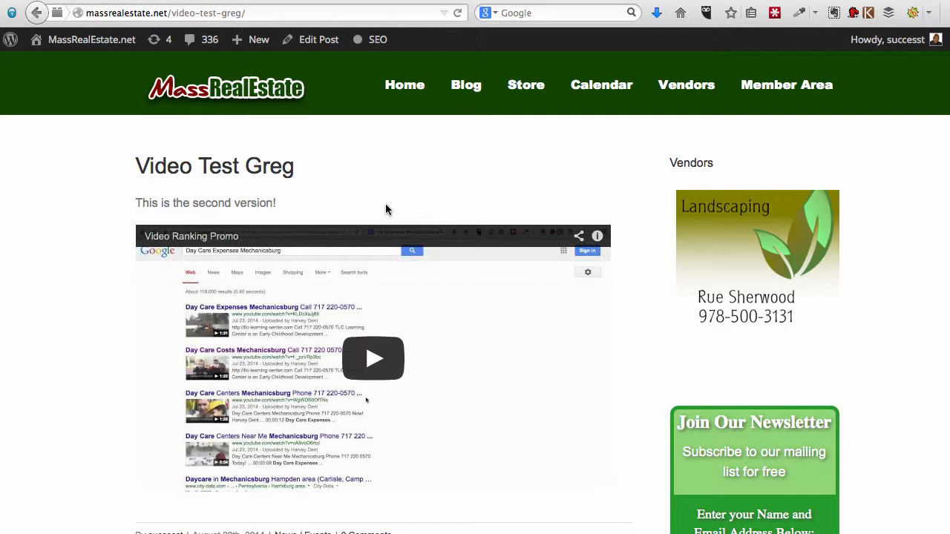